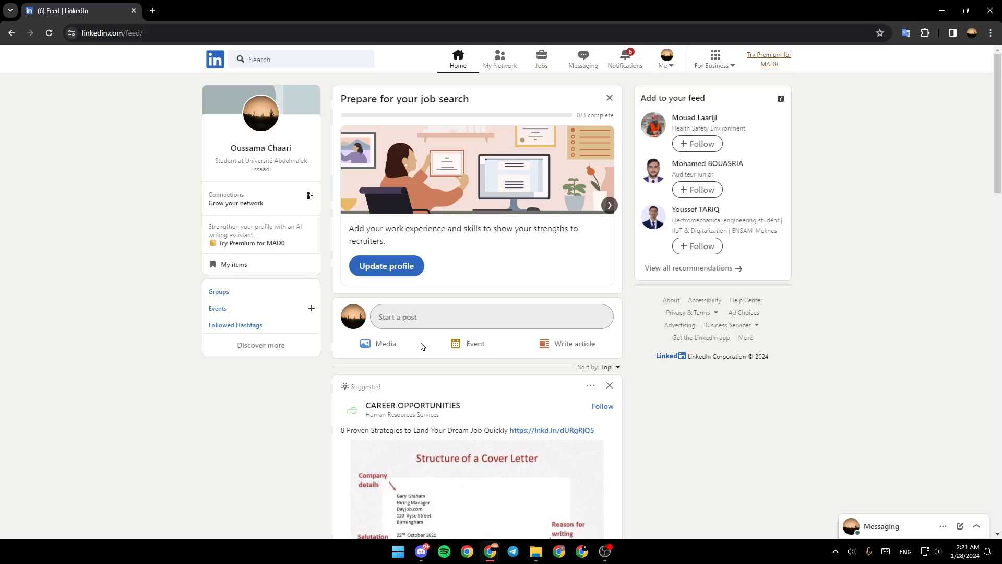
pyautogui.moveTo(439, 282)
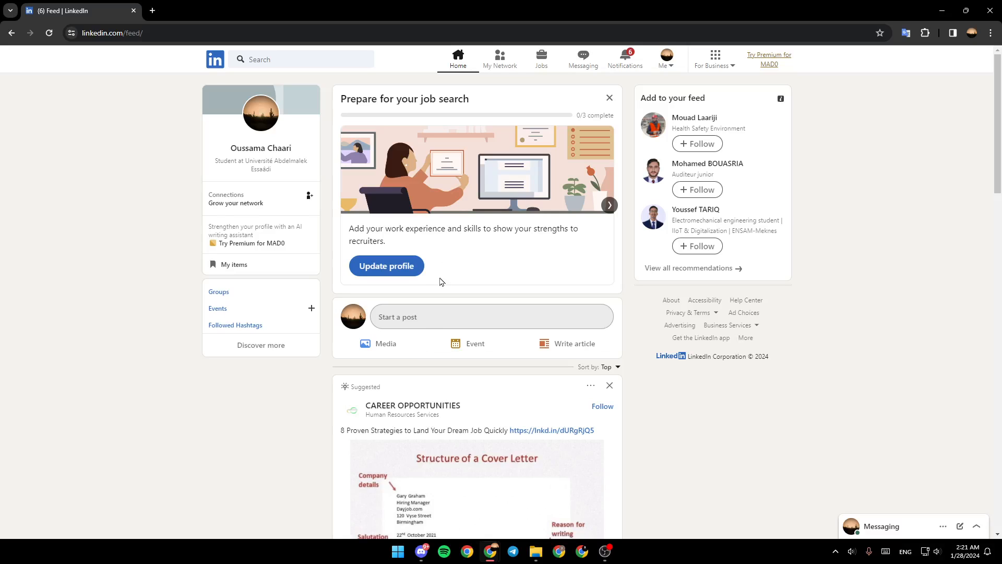
pyautogui.moveTo(587, 95)
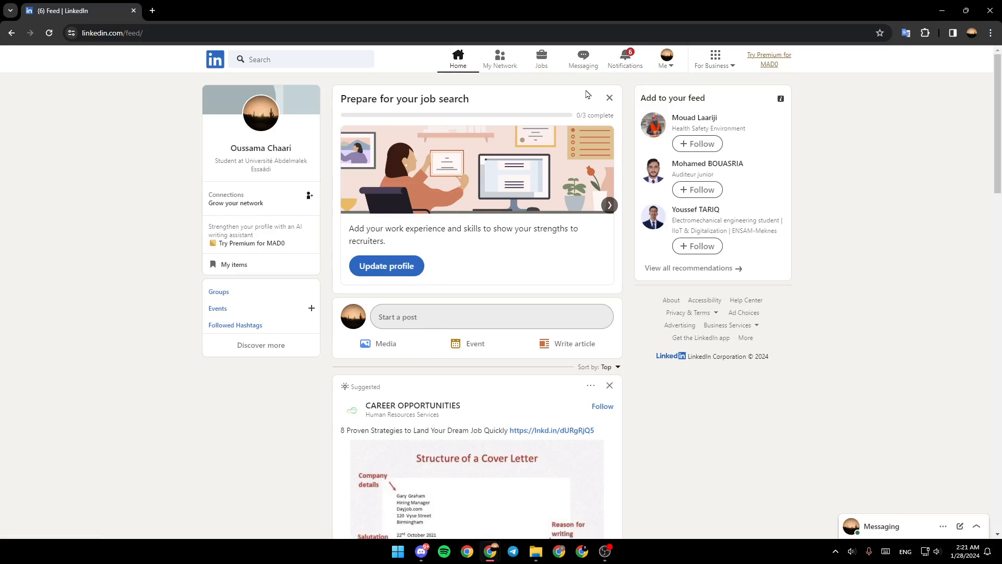
pyautogui.moveTo(500, 59)
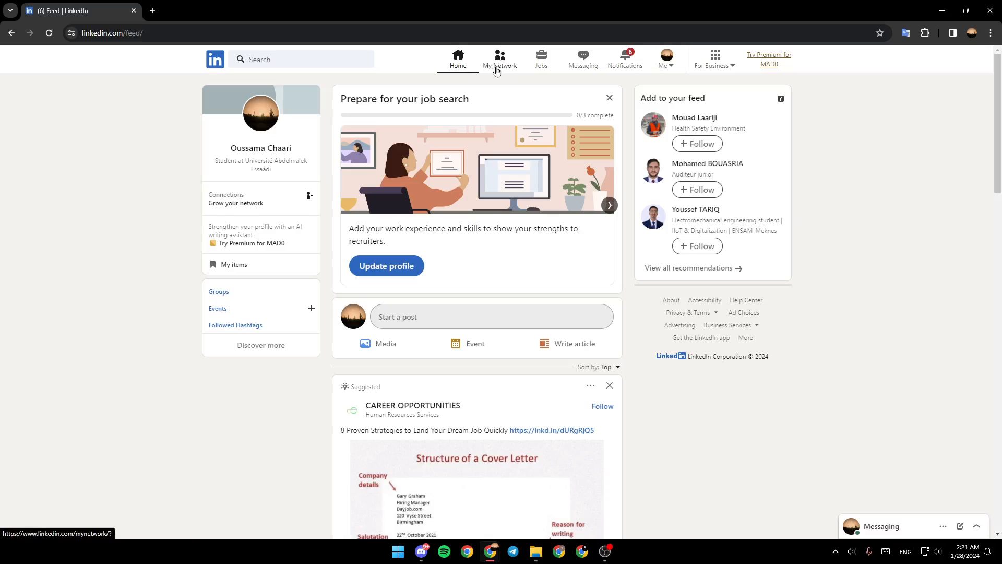
pyautogui.moveTo(582, 59)
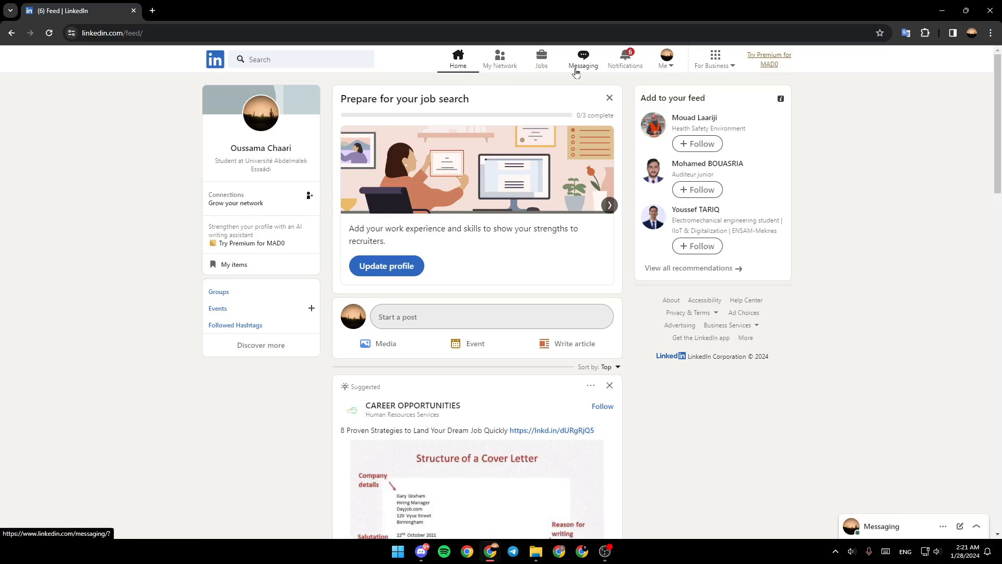
pyautogui.moveTo(660, 64)
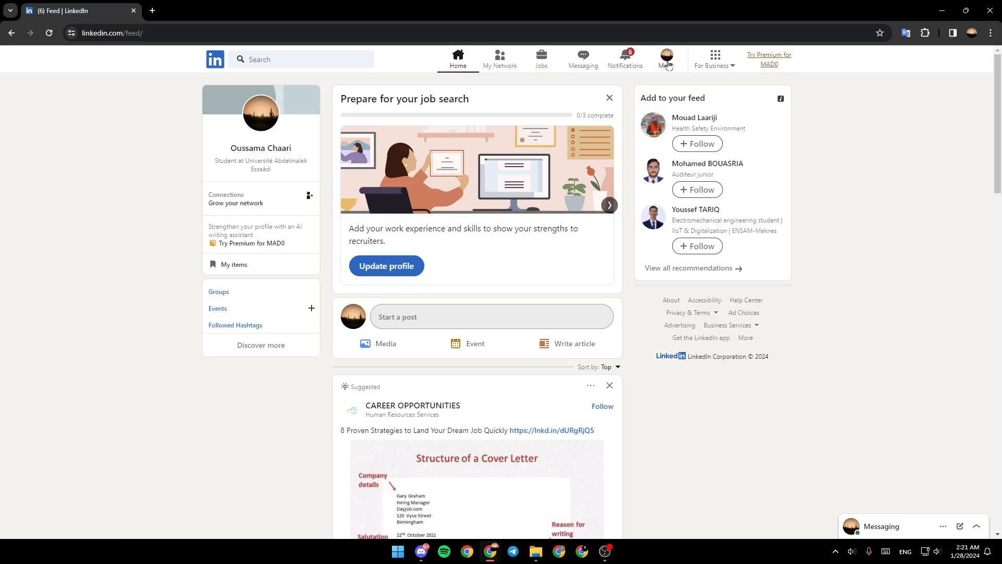
# Step: Open the account options from the top bar and close them again
pyautogui.click(665, 57)
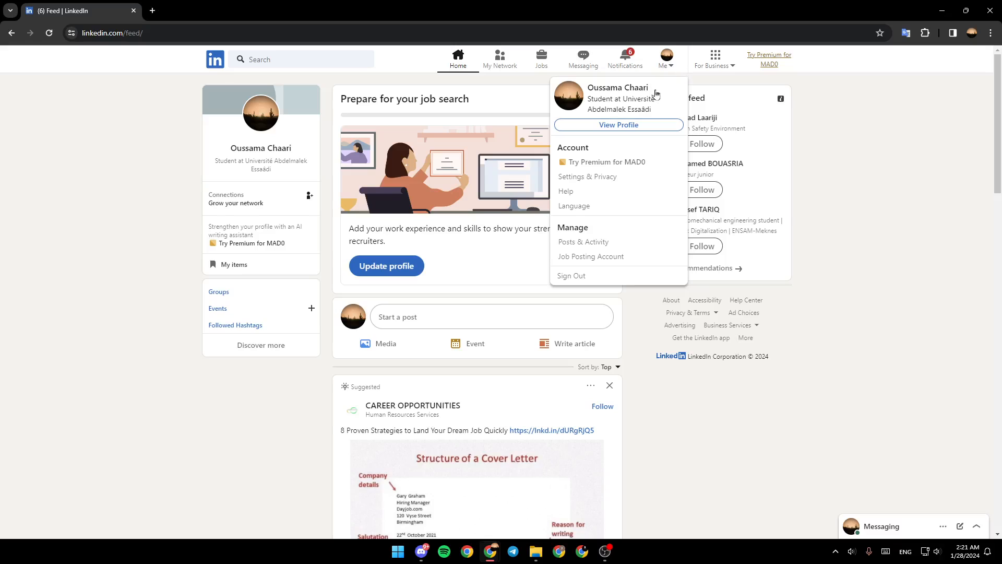
pyautogui.moveTo(615, 89)
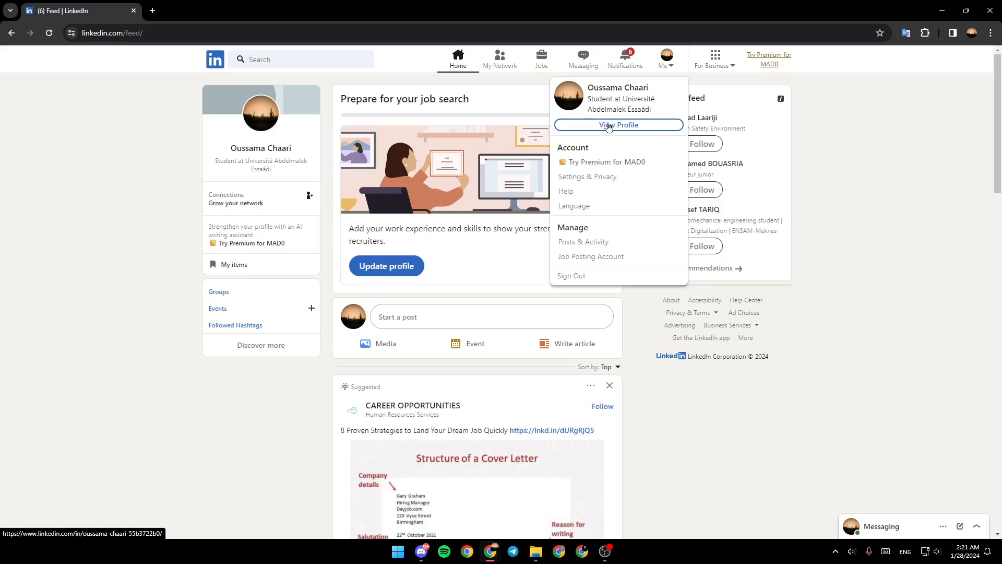
pyautogui.moveTo(631, 132)
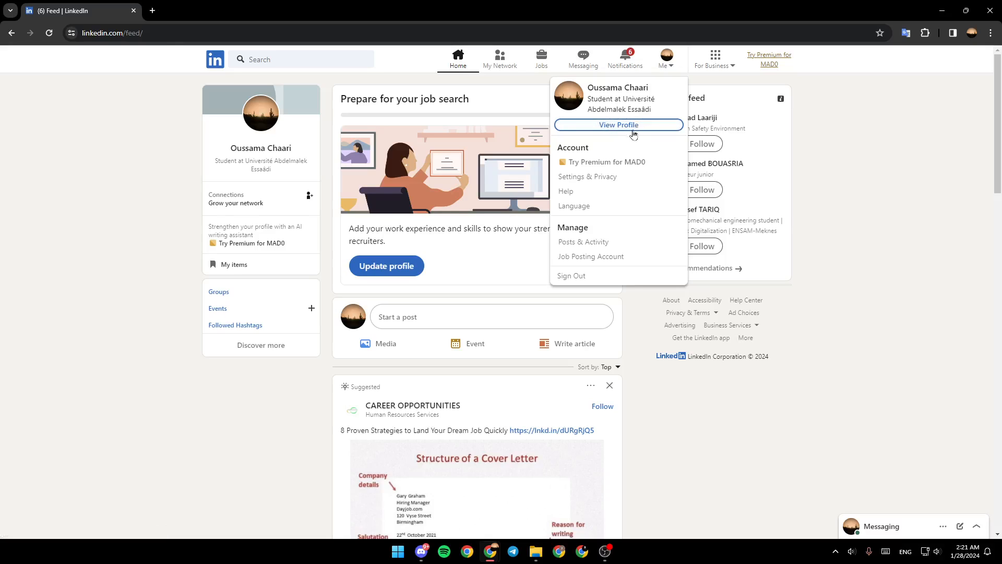
pyautogui.moveTo(563, 161)
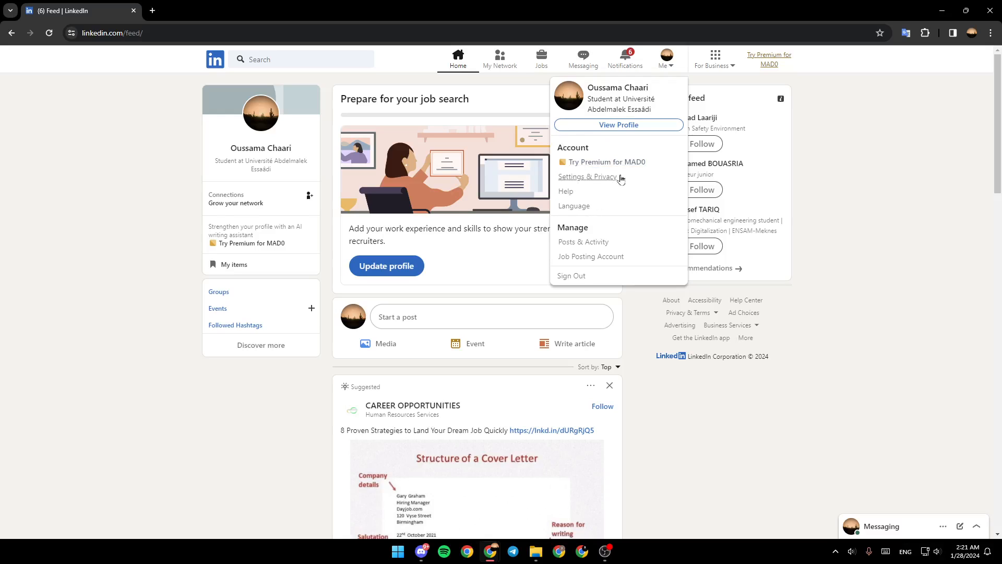
pyautogui.click(473, 47)
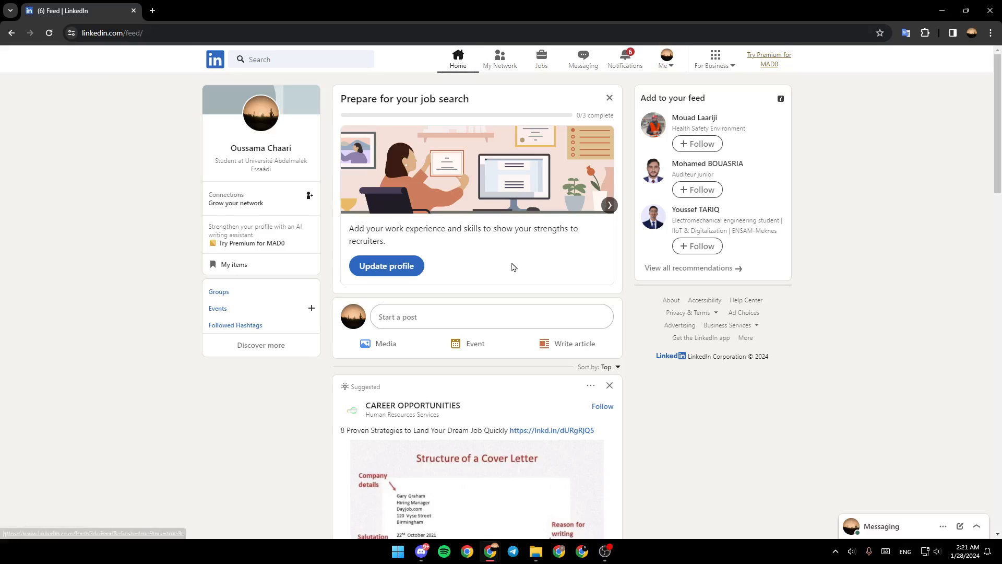
pyautogui.moveTo(416, 328)
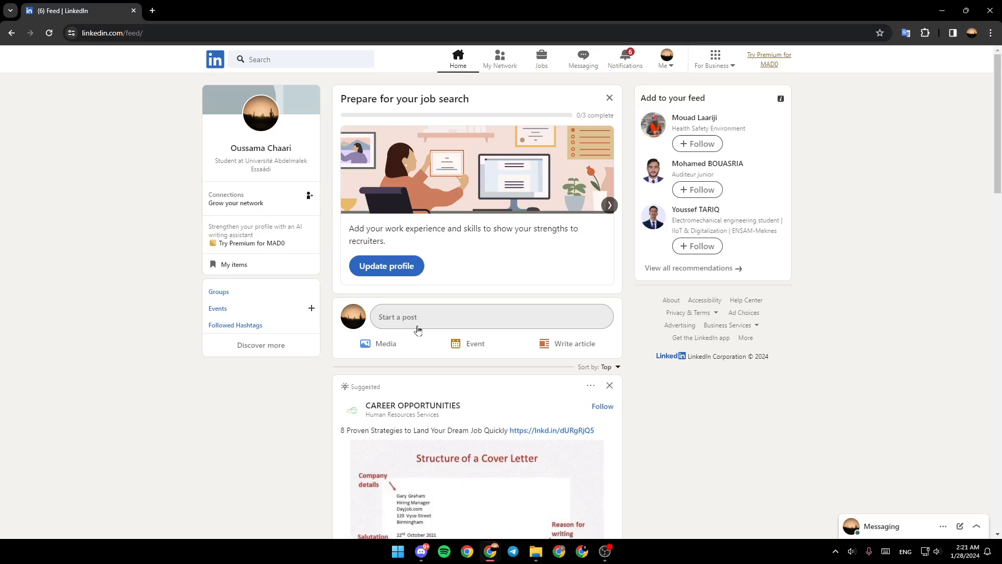
pyautogui.moveTo(407, 326)
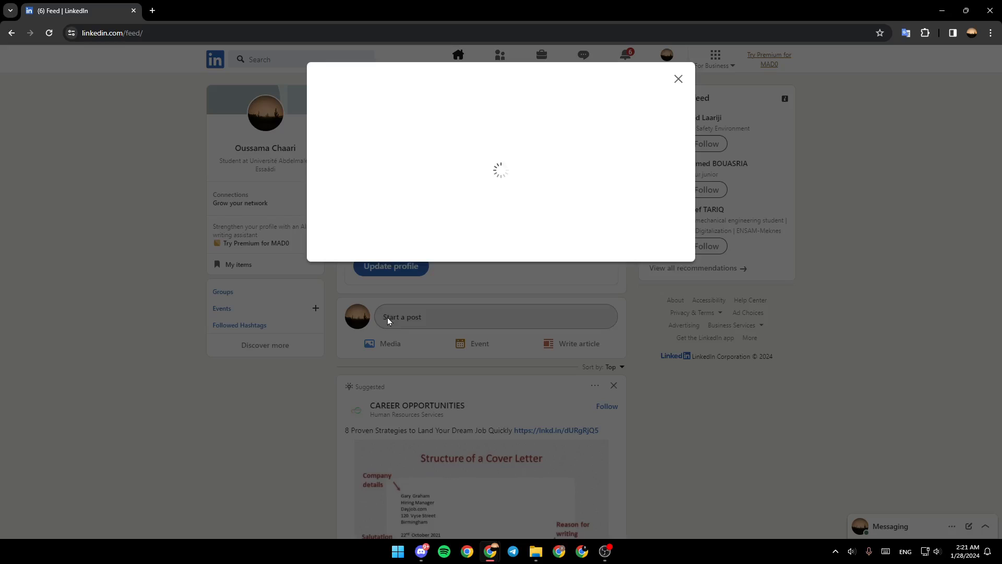
# Step: Begin writing 'tutorial post' in the post body of the composer
pyautogui.click(403, 316)
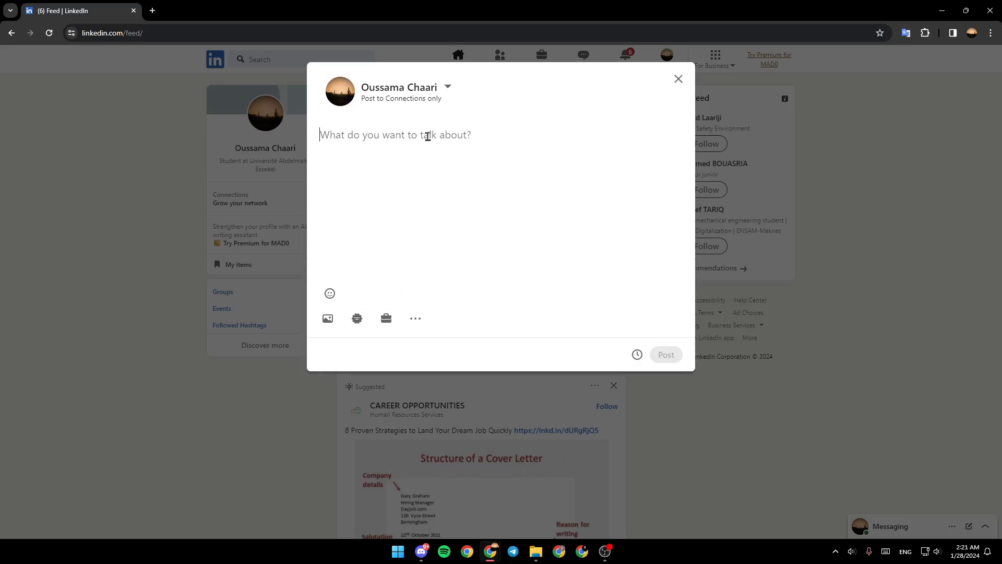
pyautogui.write('tut')
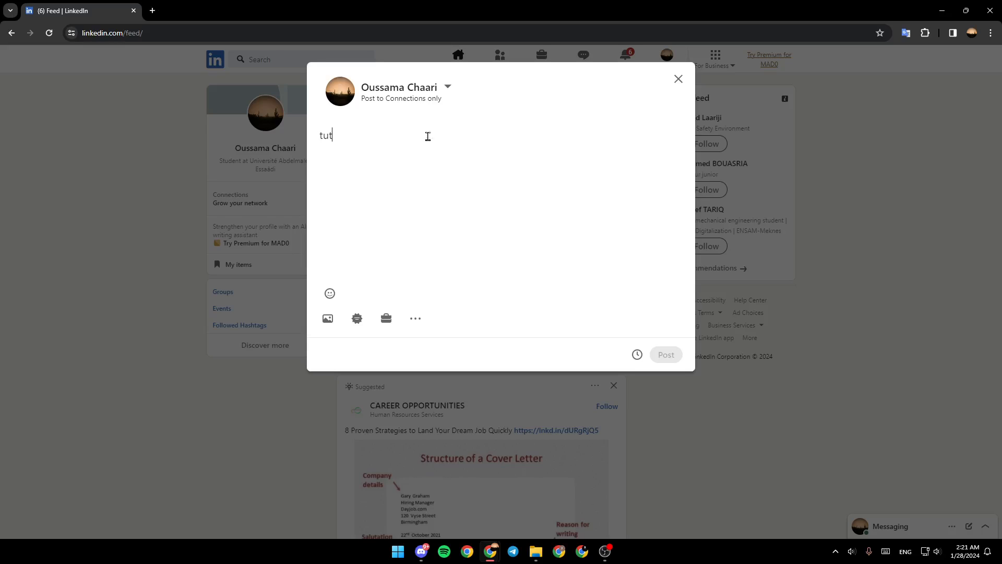
pyautogui.write('orial post')
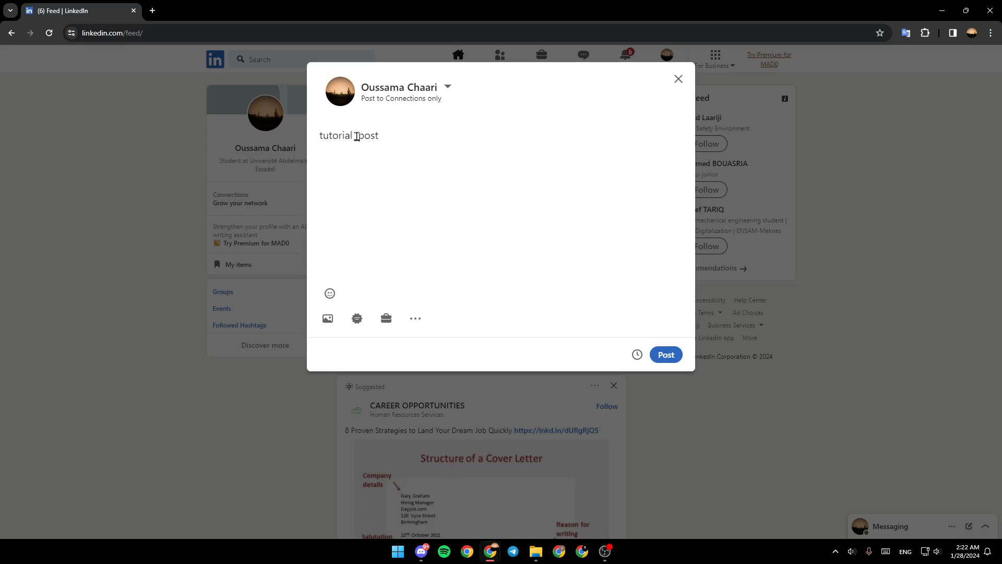
pyautogui.moveTo(326, 318)
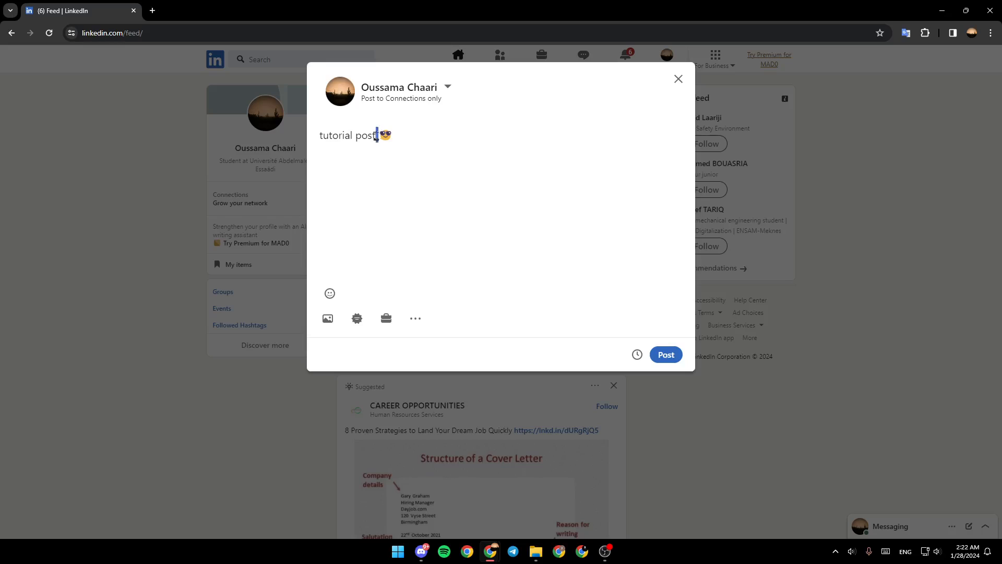
pyautogui.moveTo(430, 138)
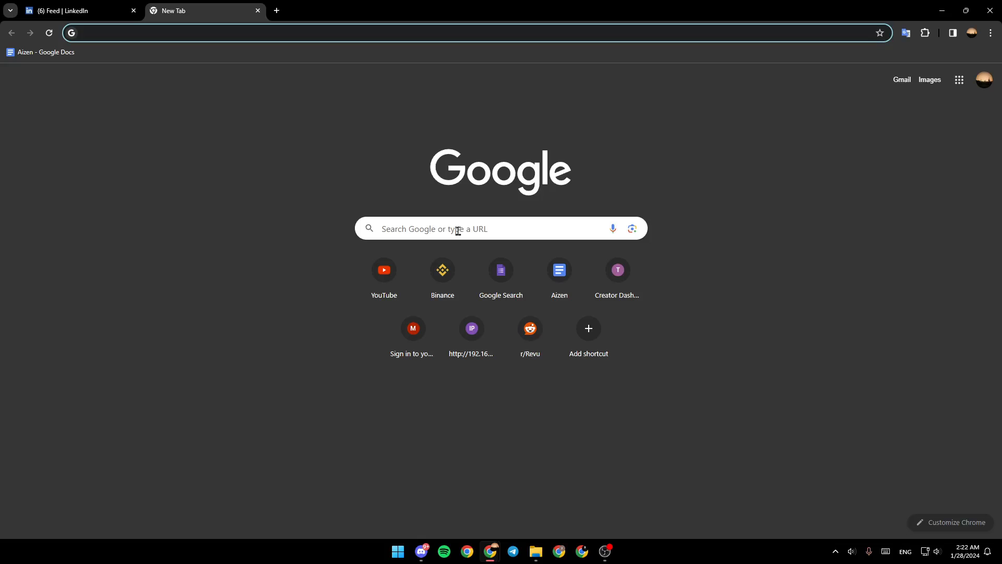
# Step: Search Google for 'font copy paste' and open the LingoJam Fancy Text Generator result
pyautogui.write('font')
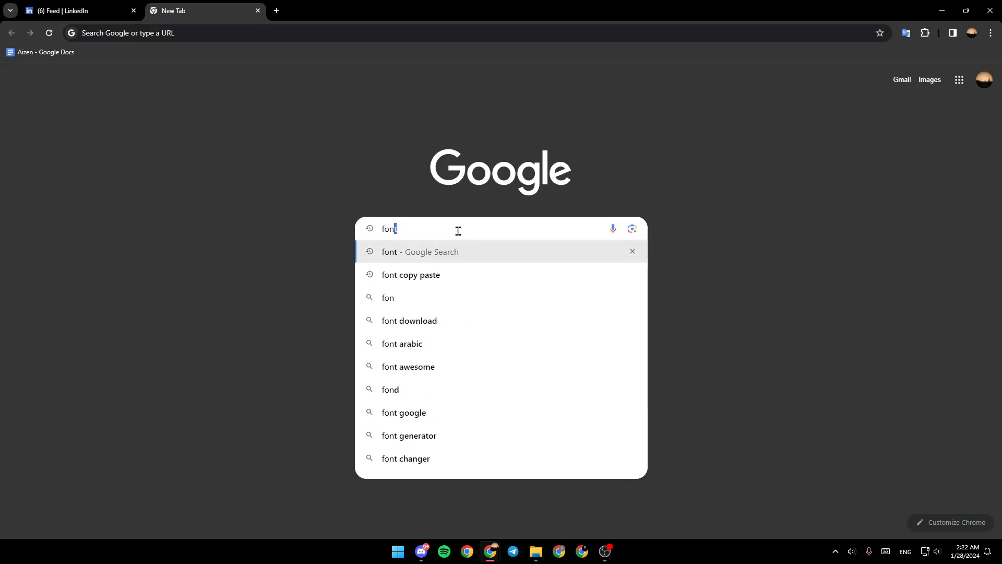
pyautogui.moveTo(412, 283)
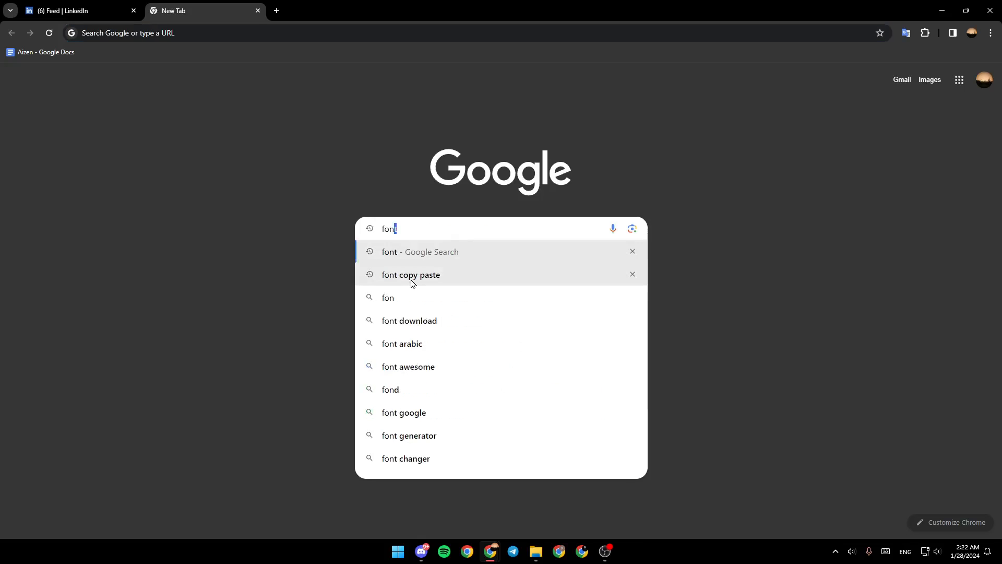
pyautogui.click(410, 275)
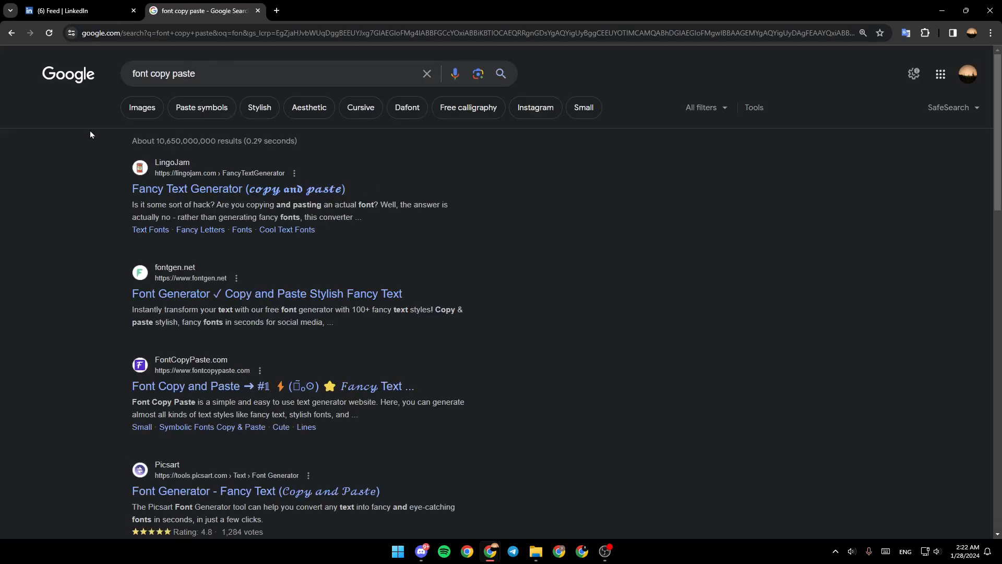
pyautogui.moveTo(127, 326)
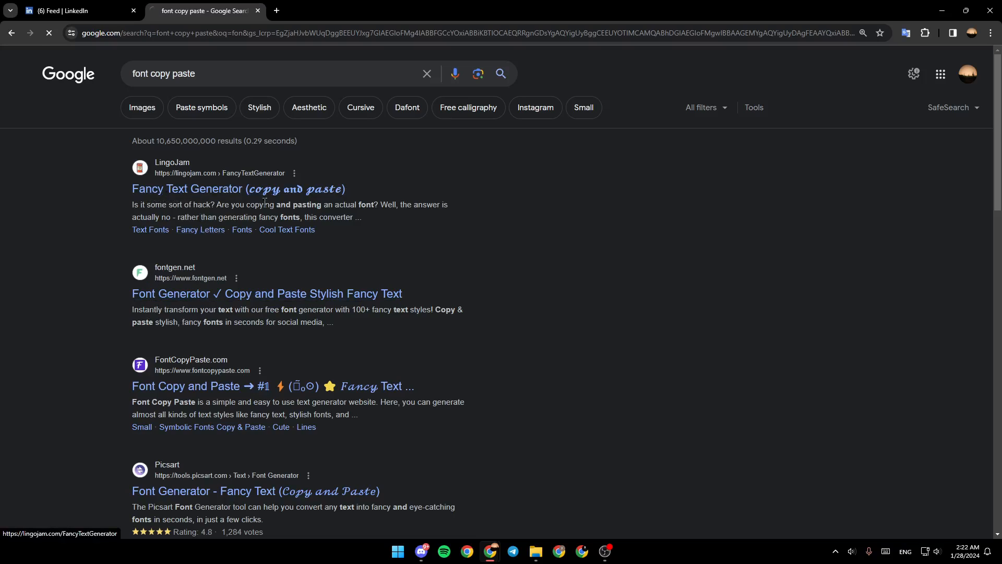
pyautogui.click(187, 189)
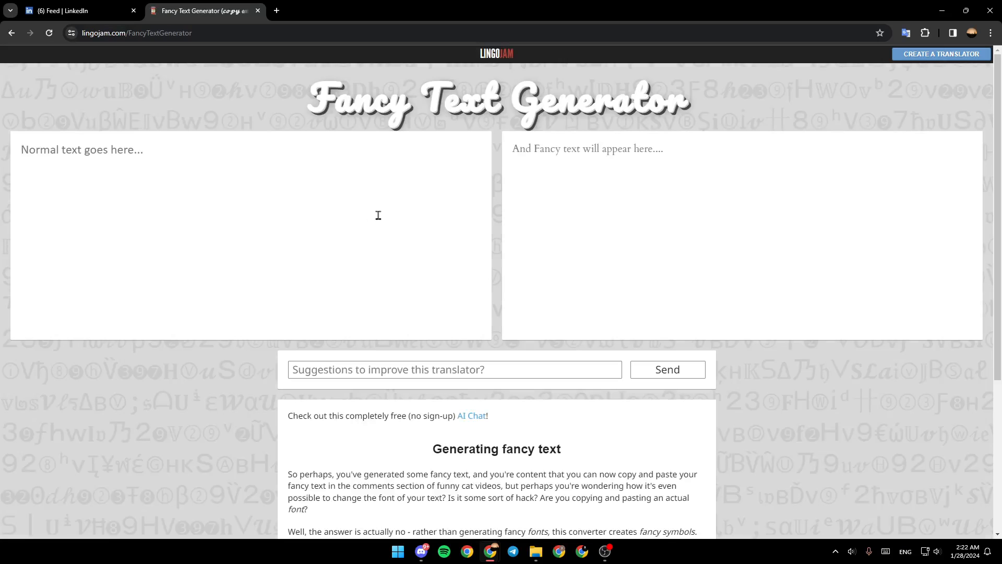
pyautogui.moveTo(301, 132)
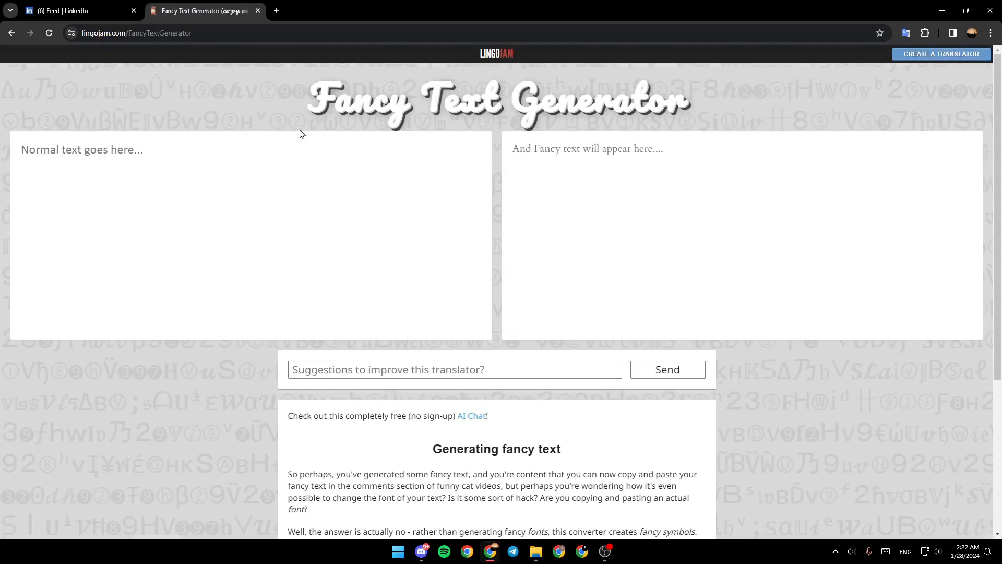
pyautogui.click(76, 11)
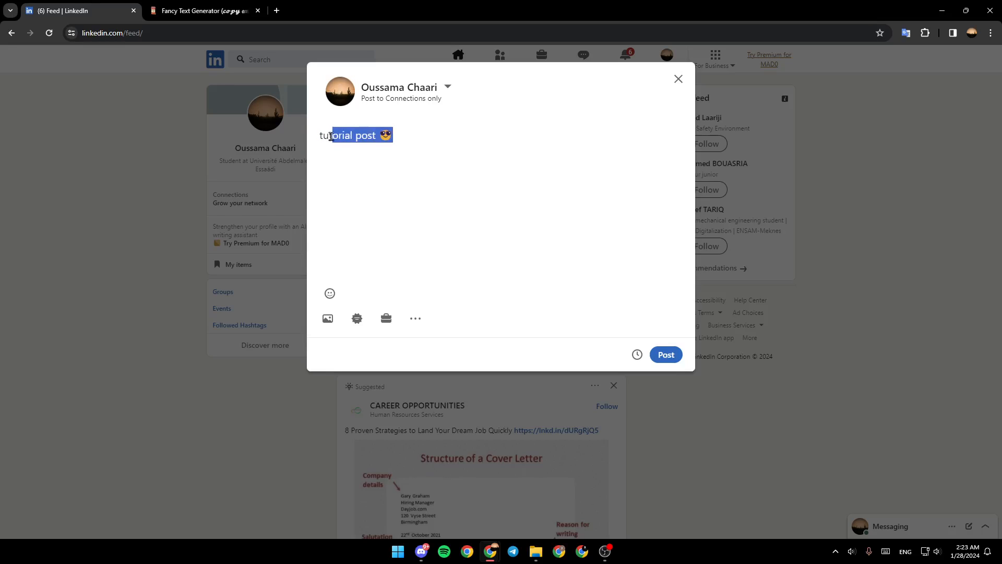
pyautogui.click(204, 11)
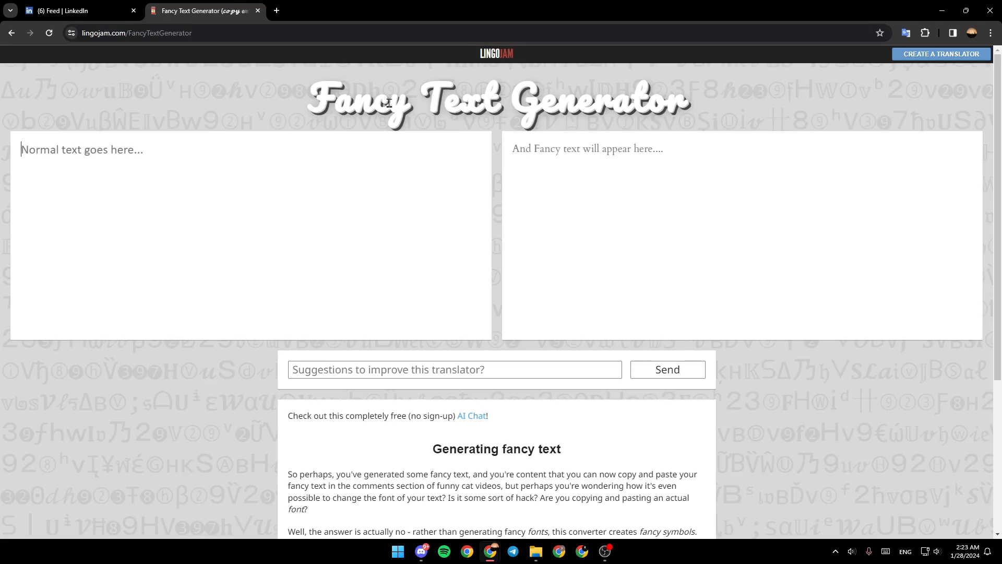
# Step: Enter 'tutorial post 😎' into the generator and select the bold styled version from the results
pyautogui.write('tutorial post 😎')
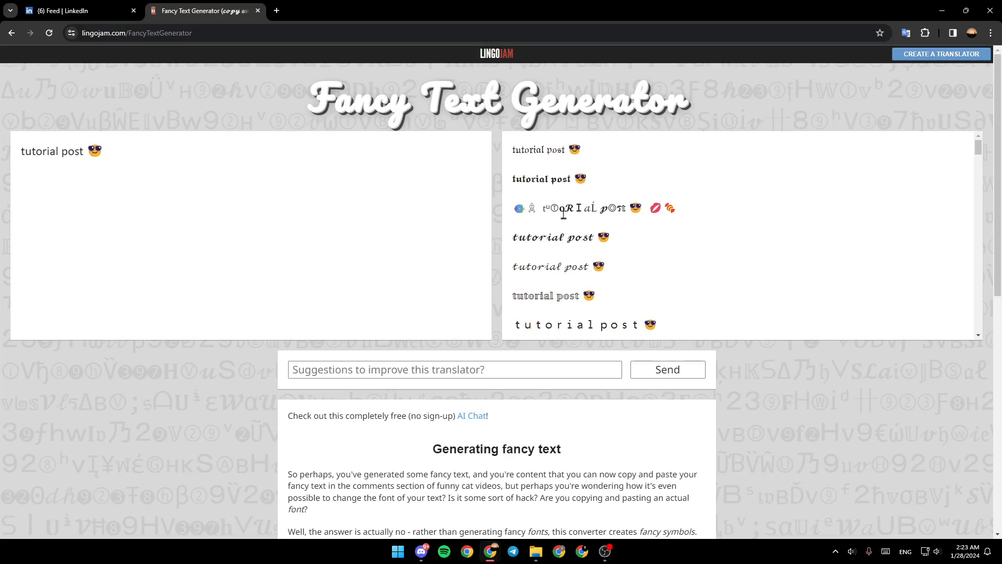
pyautogui.scroll(-3)
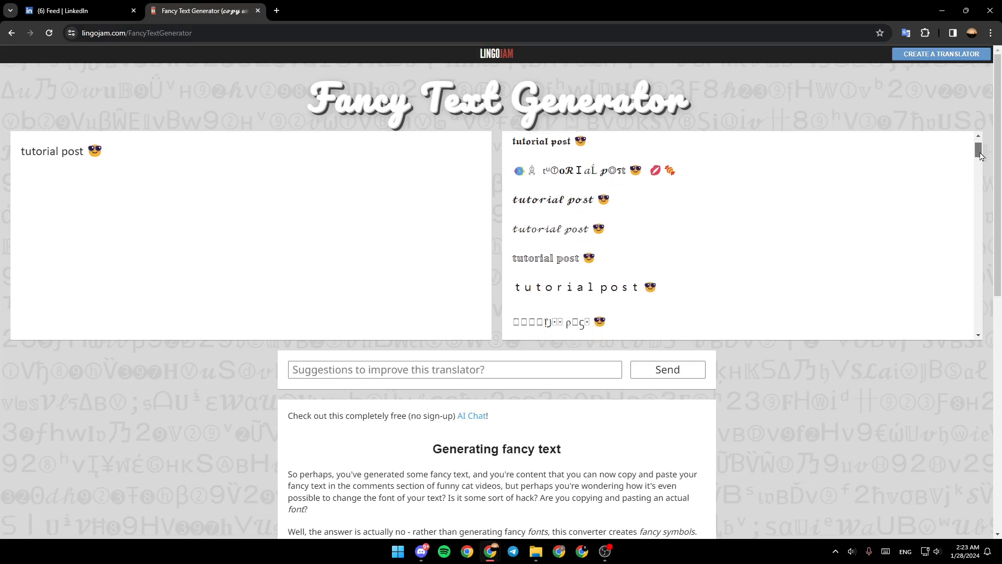
pyautogui.scroll(-3)
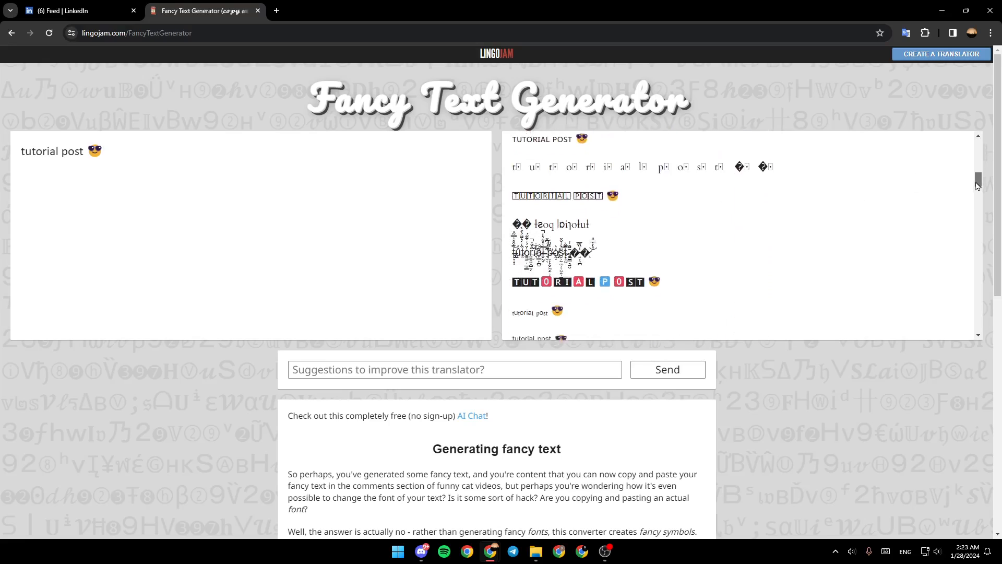
pyautogui.scroll(-3)
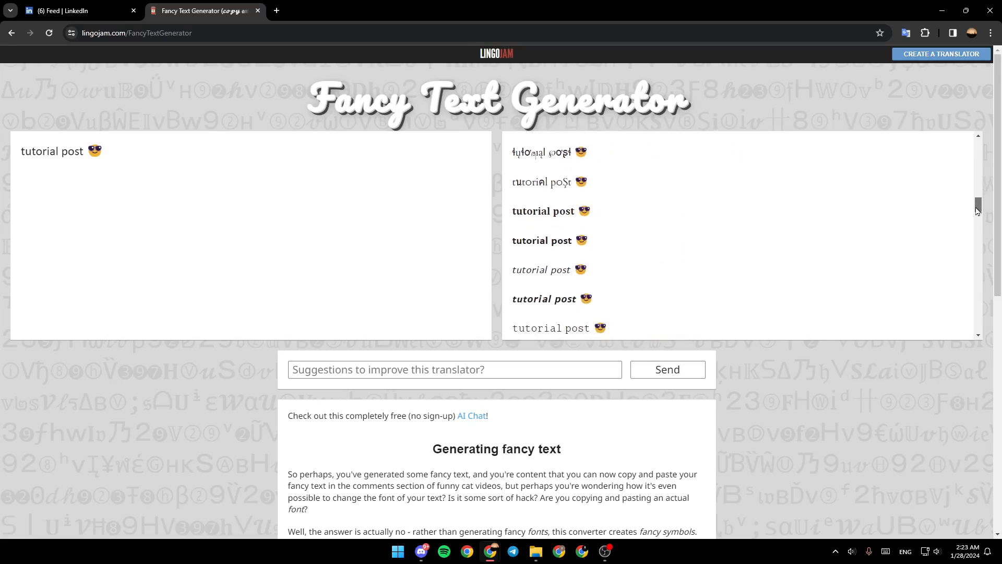
pyautogui.moveTo(556, 243)
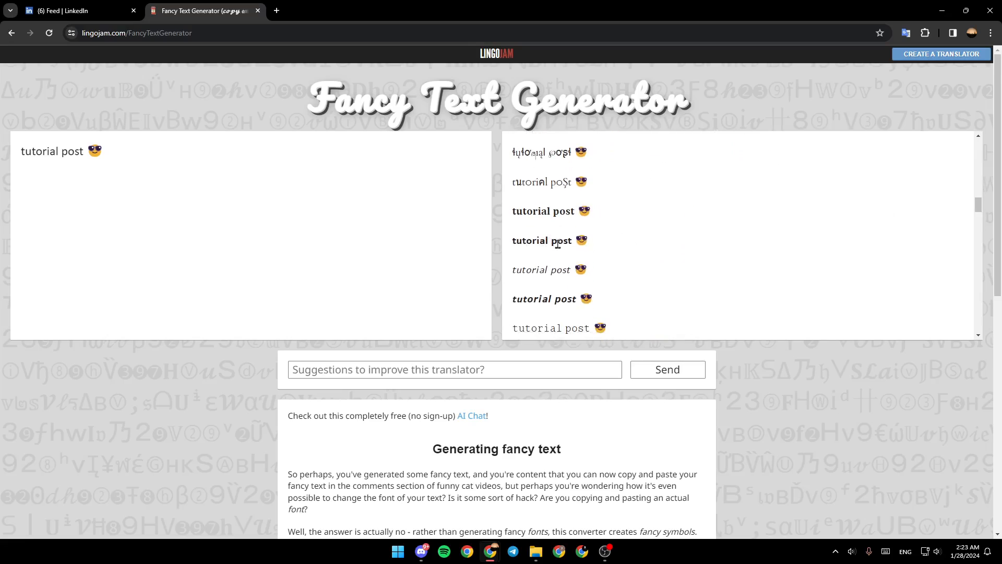
pyautogui.doubleClick(543, 240)
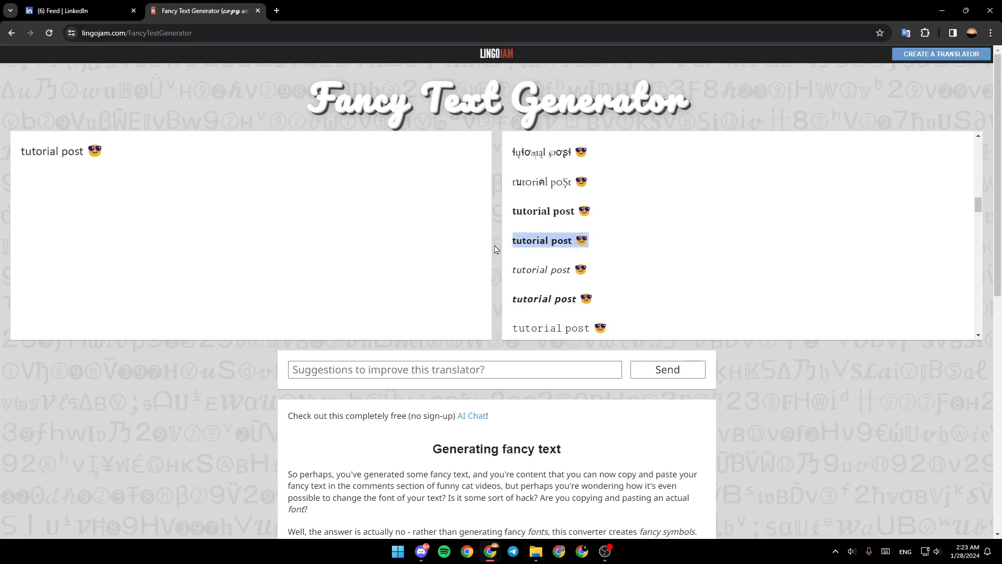